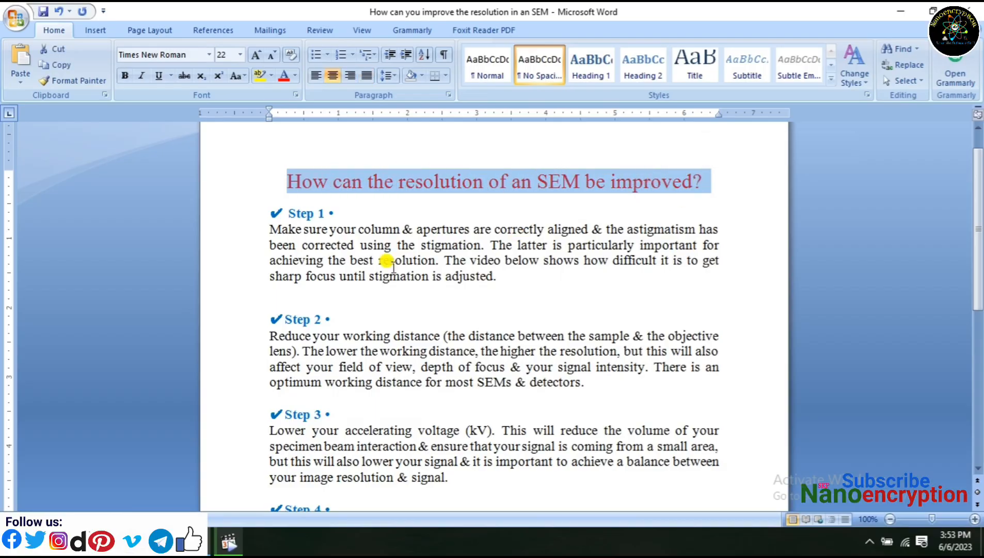
{"action": "left_click", "coordinate": [270, 229]}
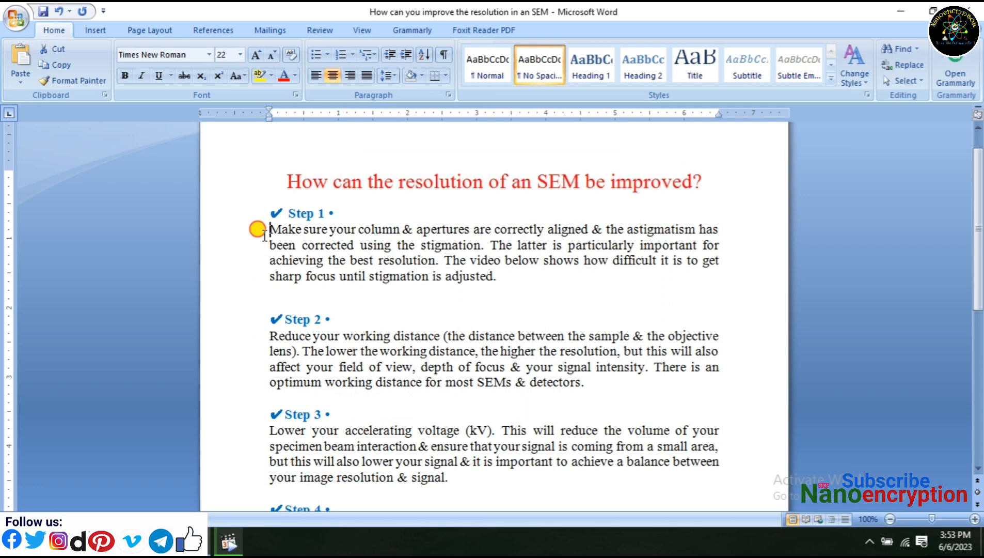
{"action": "left_click_drag", "start_coordinate": [268, 229], "coordinate": [478, 245]}
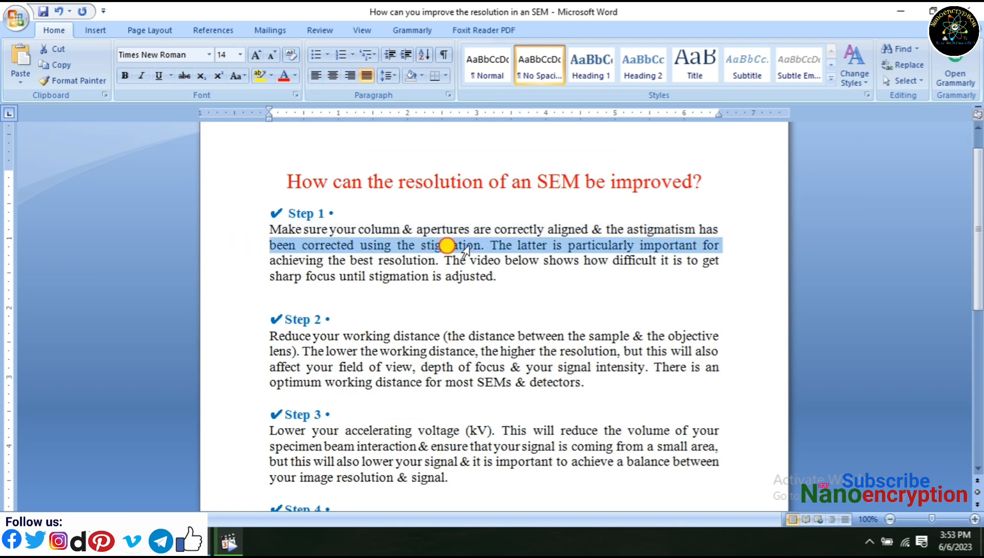
{"action": "left_click", "coordinate": [483, 244]}
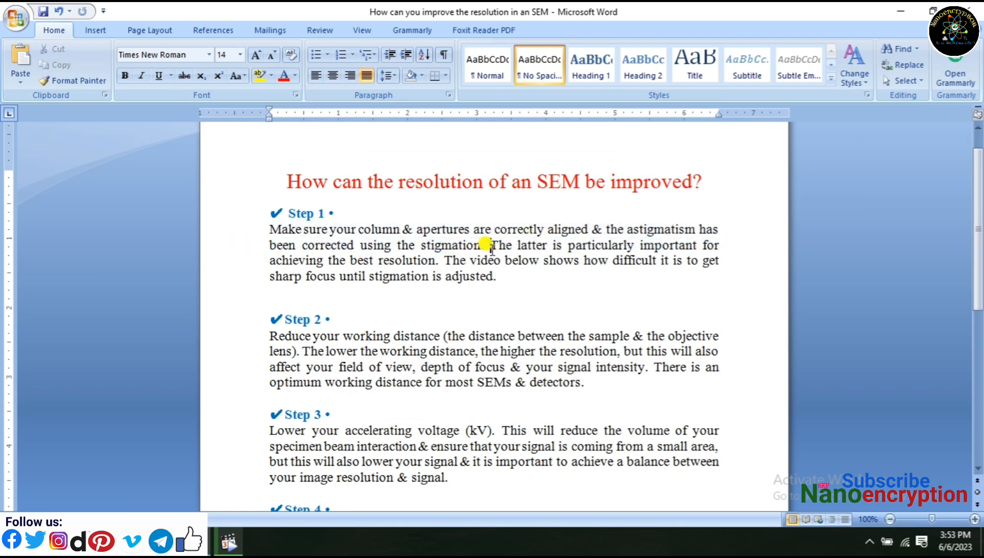
{"action": "left_click_drag", "start_coordinate": [489, 245], "coordinate": [431, 260]}
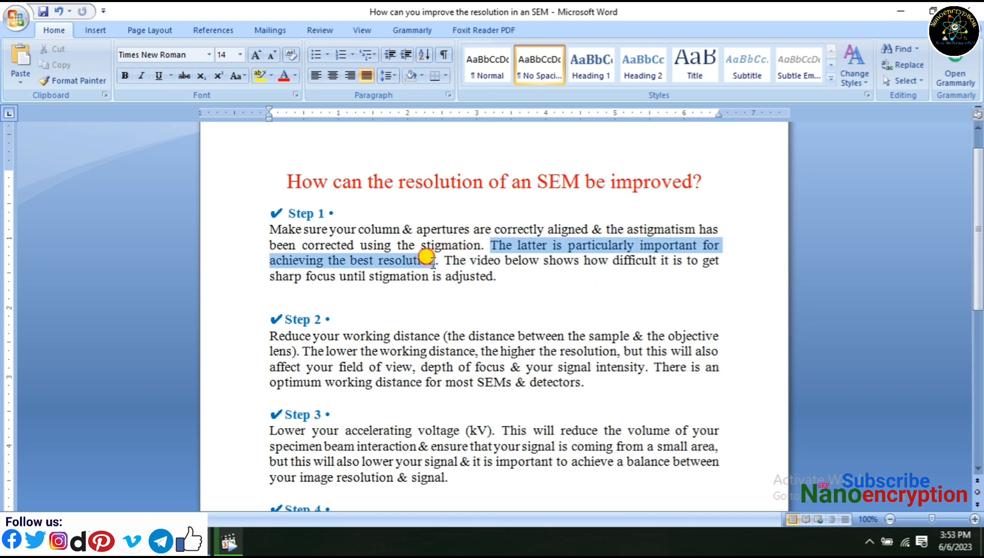
{"action": "left_click", "coordinate": [436, 259]}
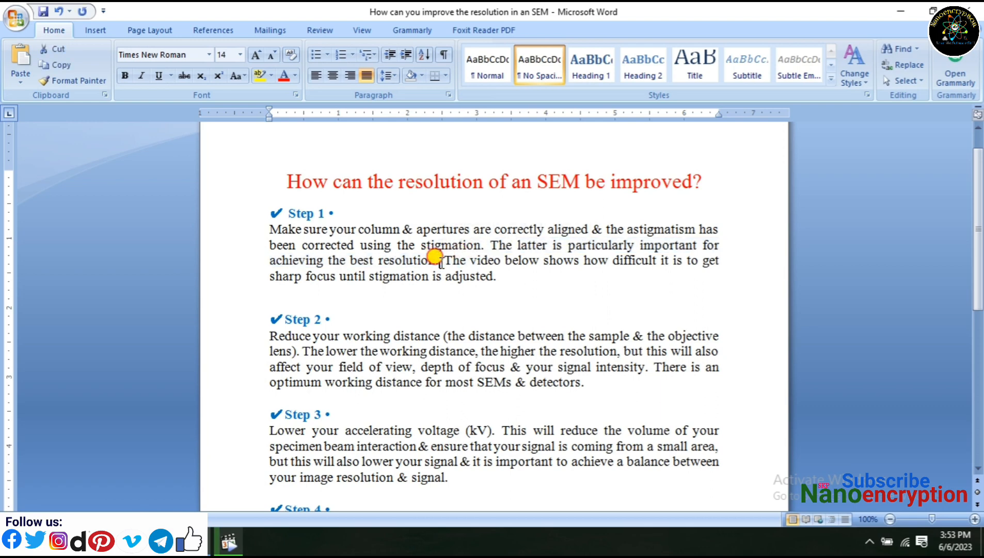
{"action": "left_click_drag", "start_coordinate": [443, 260], "coordinate": [496, 276]}
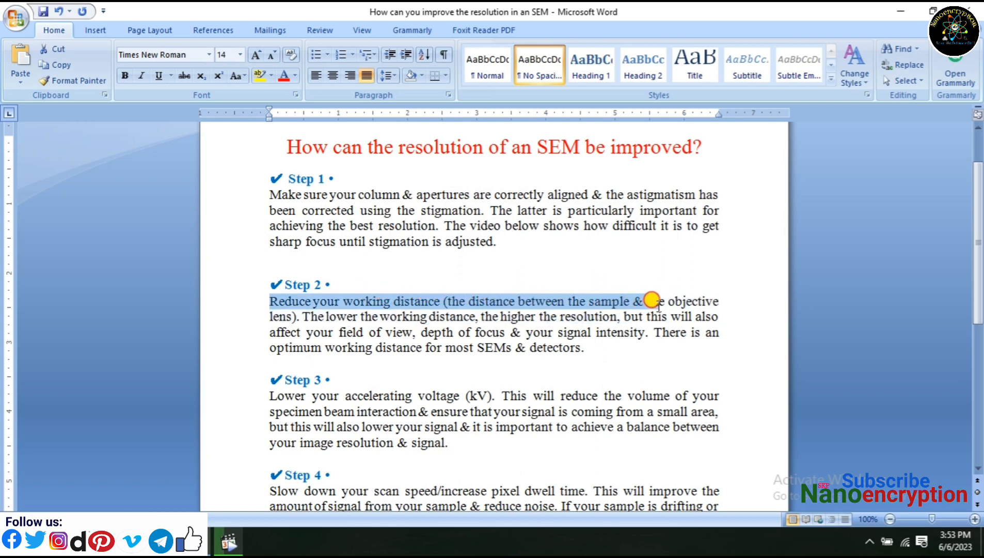
{"action": "left_click_drag", "start_coordinate": [653, 301], "coordinate": [305, 312]}
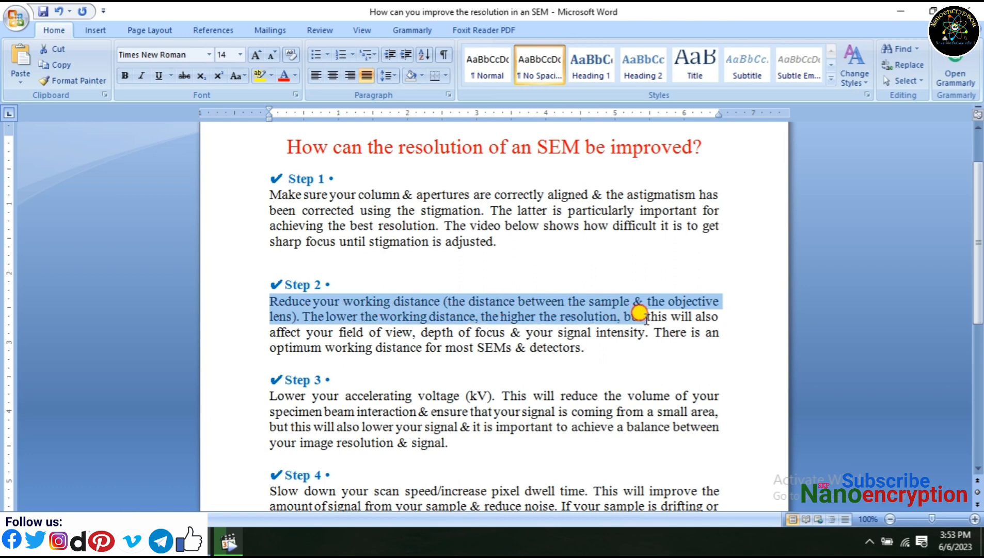
{"action": "left_click_drag", "start_coordinate": [643, 316], "coordinate": [615, 322]}
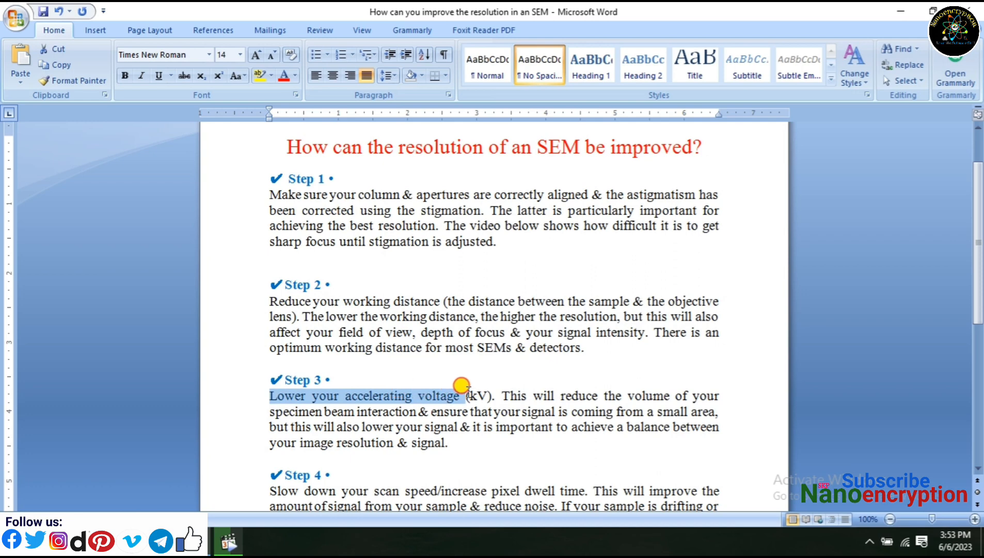
{"action": "left_click_drag", "start_coordinate": [461, 385], "coordinate": [565, 386]}
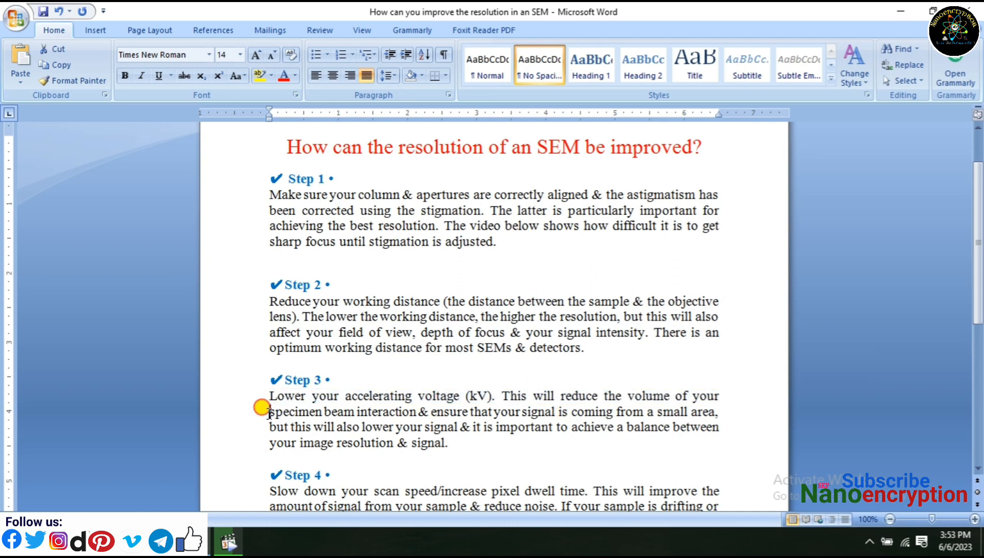
{"action": "left_click_drag", "start_coordinate": [269, 412], "coordinate": [468, 411]}
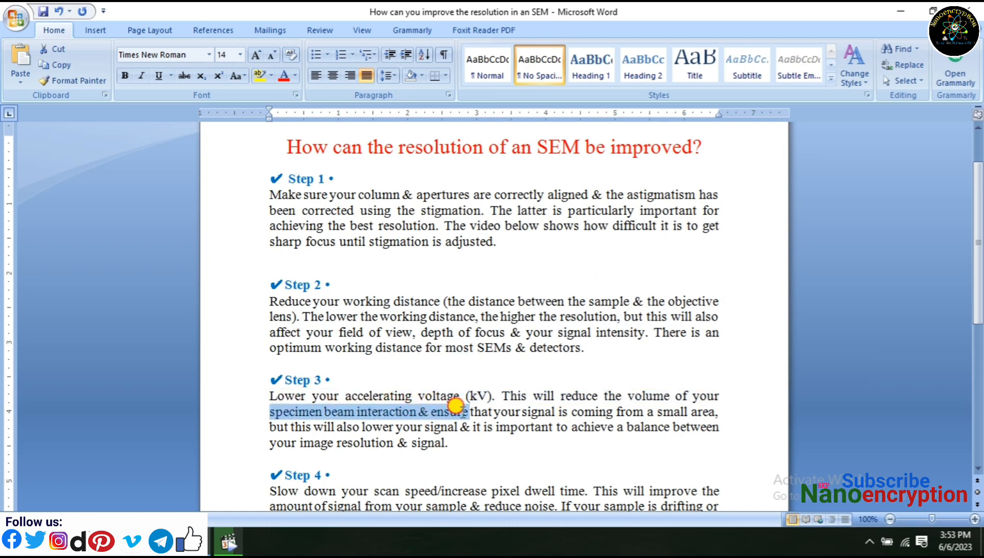
{"action": "left_click_drag", "start_coordinate": [458, 411], "coordinate": [631, 412]}
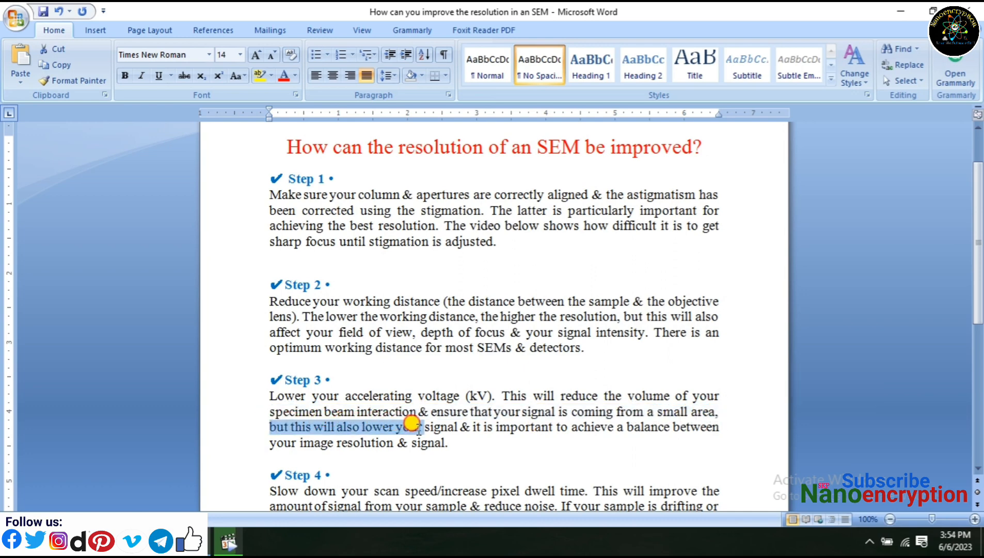
{"action": "left_click_drag", "start_coordinate": [414, 427], "coordinate": [515, 427]}
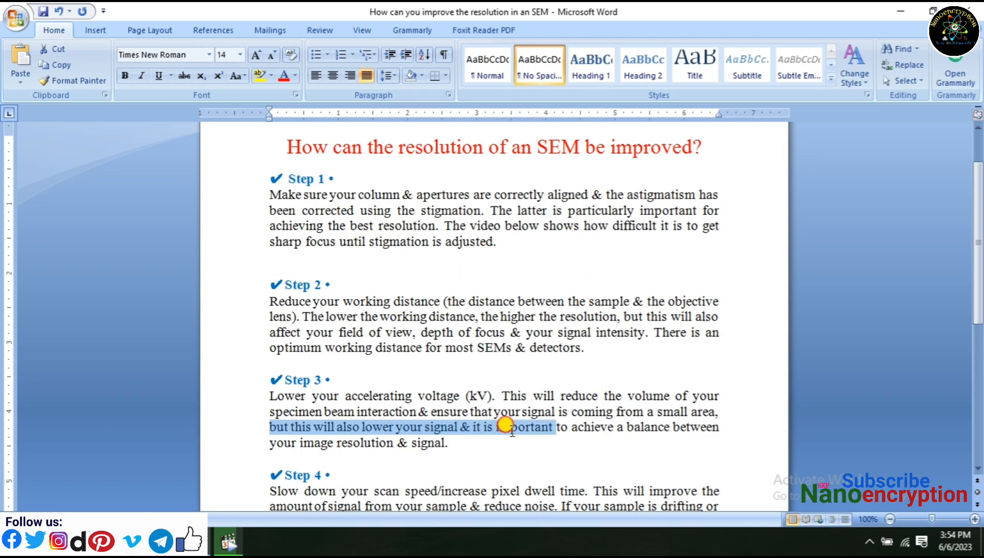
{"action": "scroll", "scroll_direction": "down", "scroll_amount": 3}
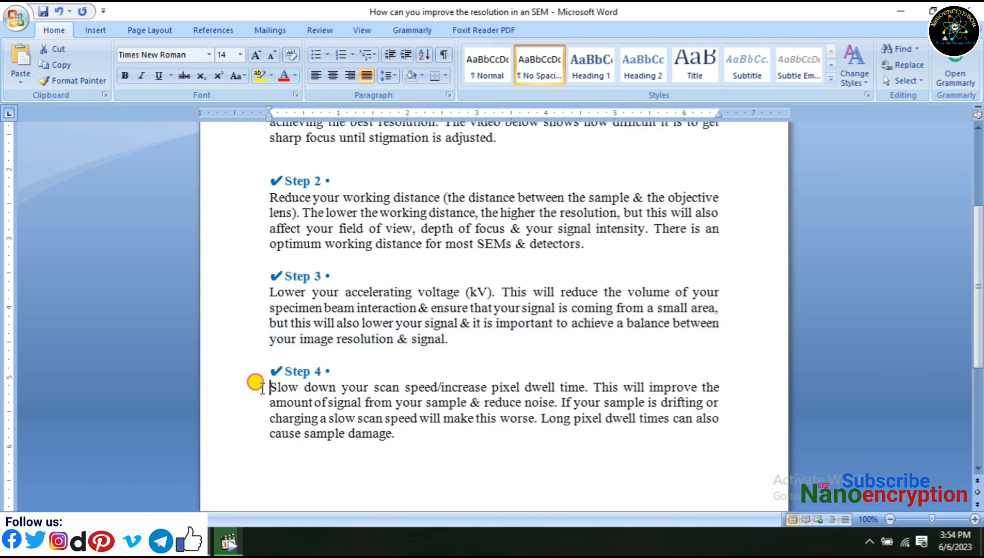
{"action": "left_click_drag", "start_coordinate": [270, 386], "coordinate": [552, 386]}
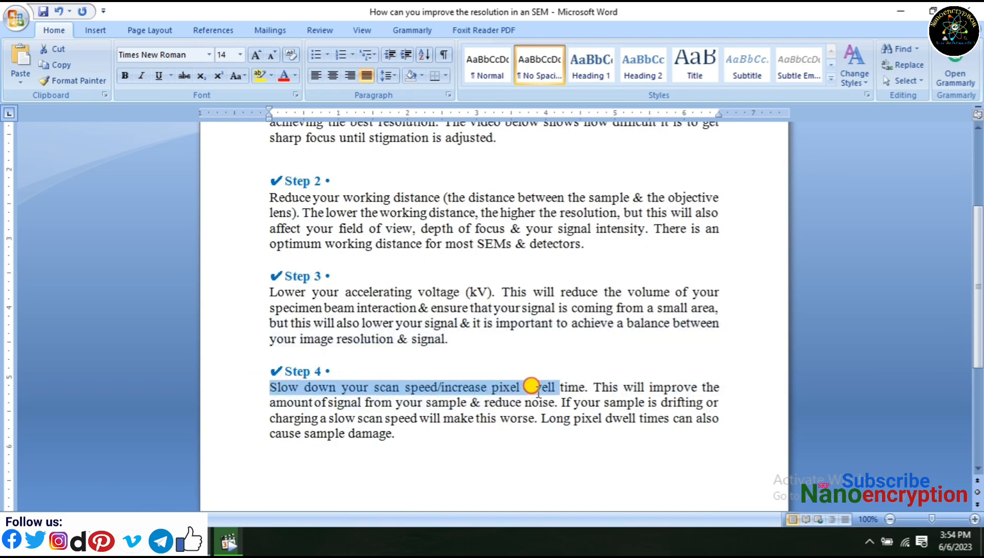
{"action": "left_click_drag", "start_coordinate": [532, 386], "coordinate": [699, 386]}
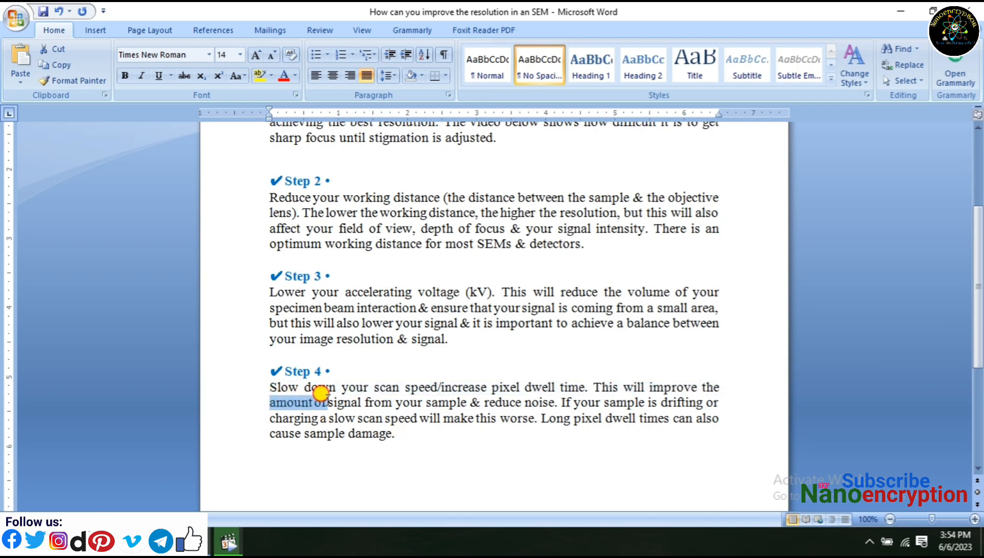
{"action": "left_click_drag", "start_coordinate": [320, 391], "coordinate": [565, 395]}
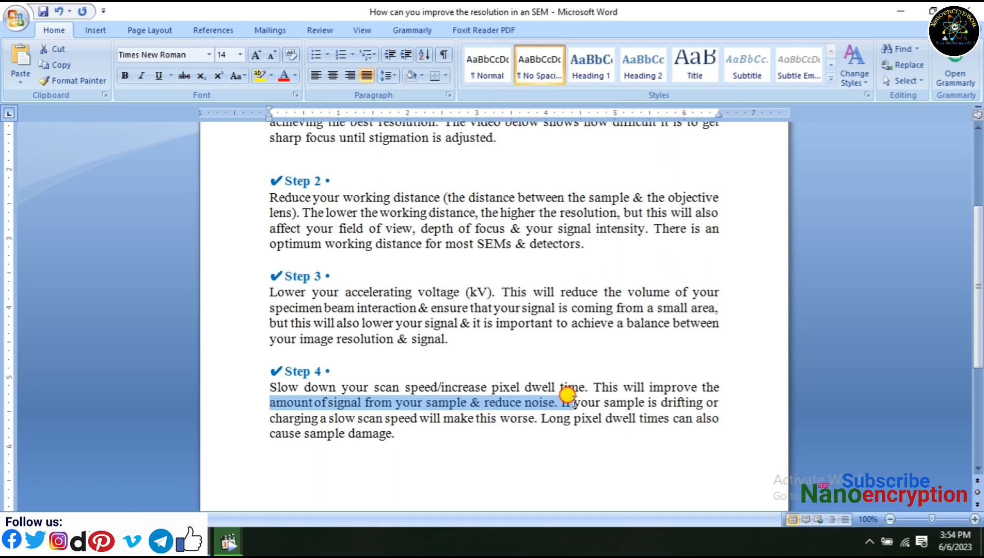
{"action": "left_click_drag", "start_coordinate": [565, 394], "coordinate": [493, 417]}
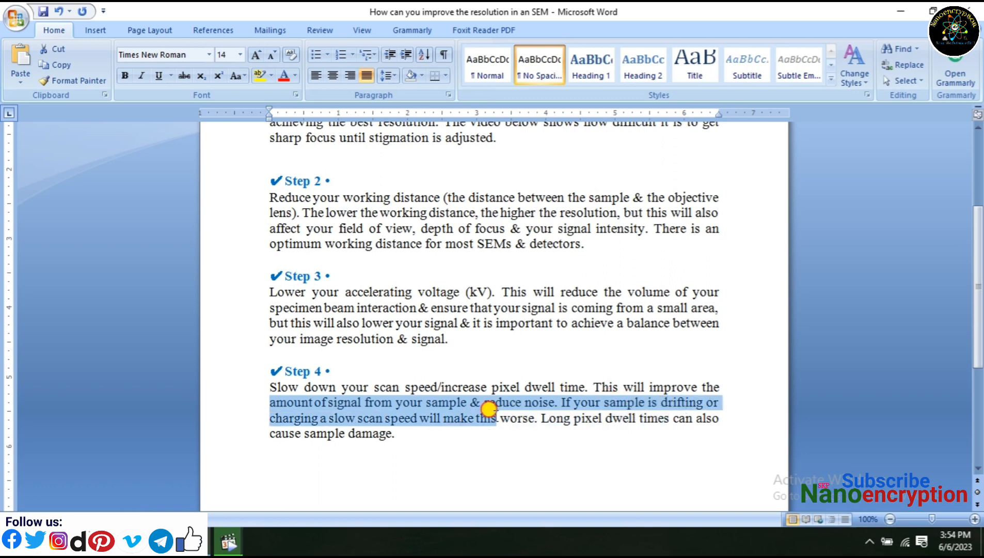
{"action": "left_click_drag", "start_coordinate": [489, 409], "coordinate": [593, 411]}
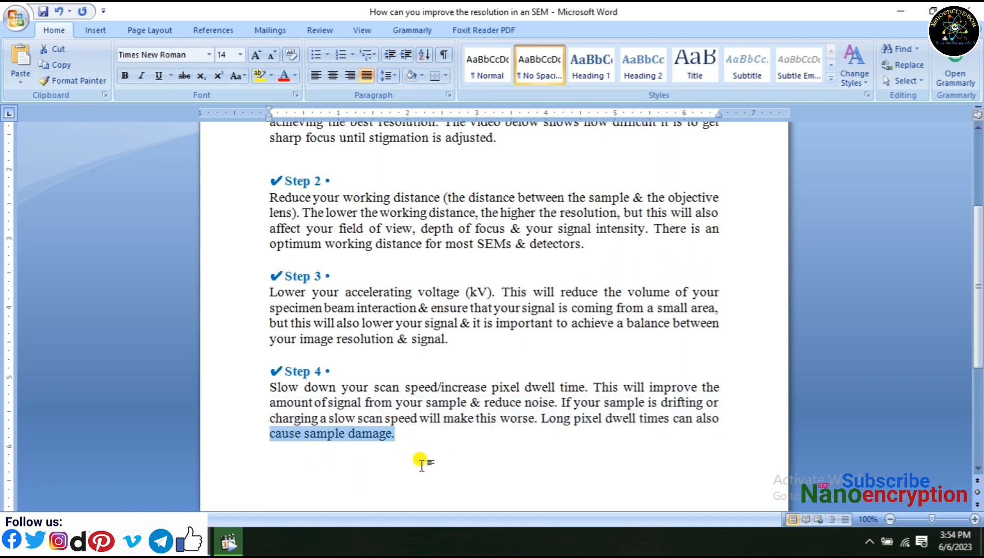
{"action": "left_click", "coordinate": [420, 459]}
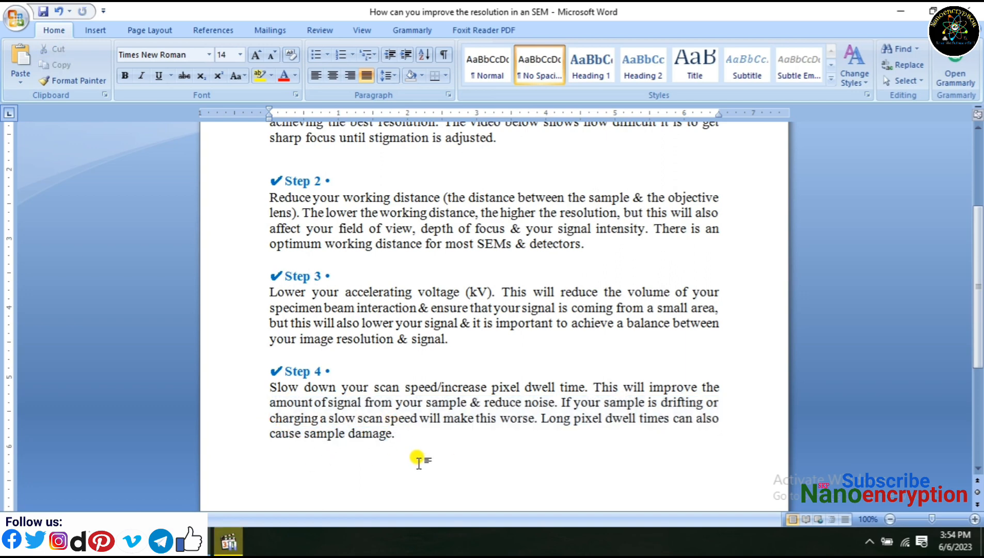
{"action": "left_click", "coordinate": [396, 433]}
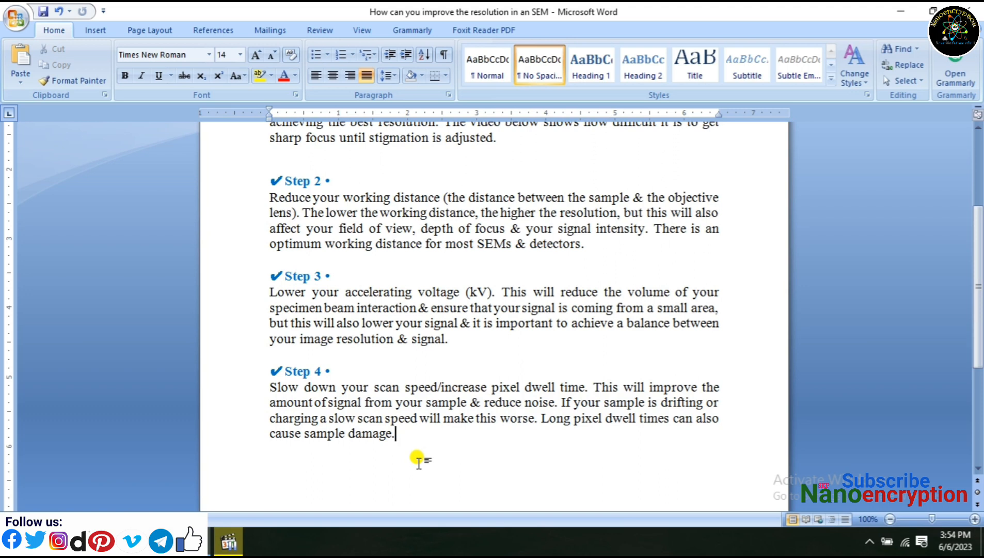